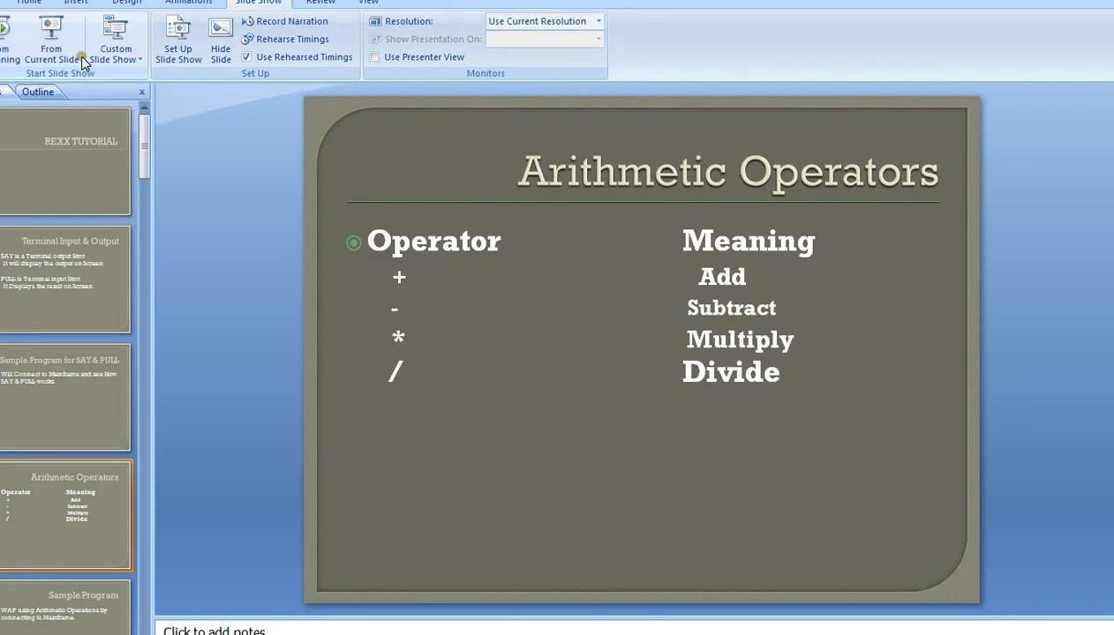
Step: Present the Arithmetic Operators slide as a full-screen slideshow
{"action": "left_click", "coordinate": [51, 39]}
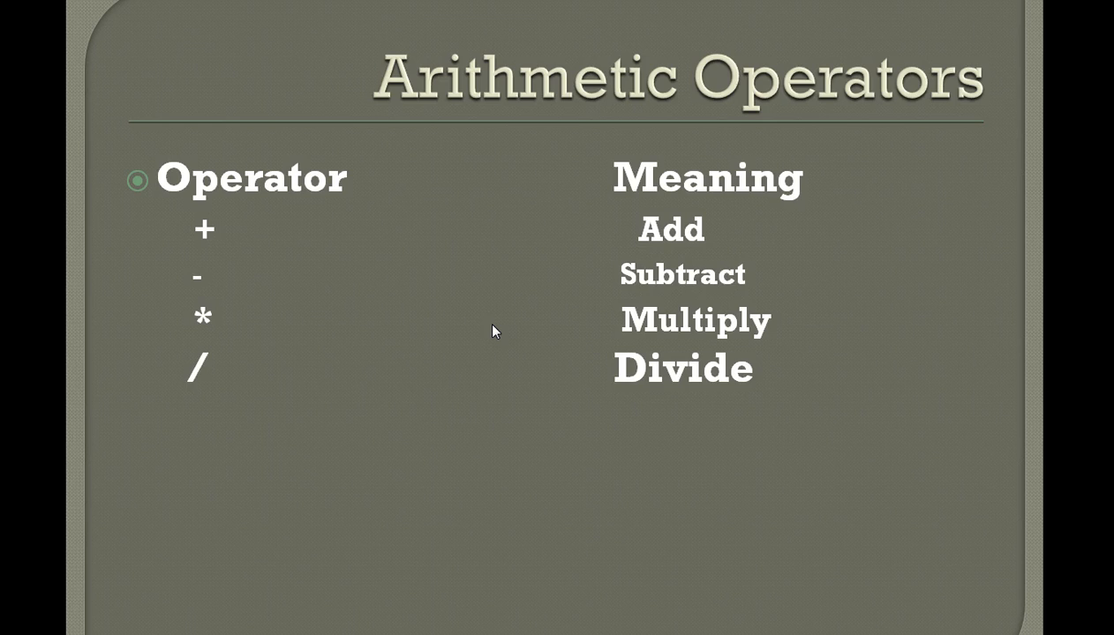
{"action": "mouse_move", "coordinate": [448, 395]}
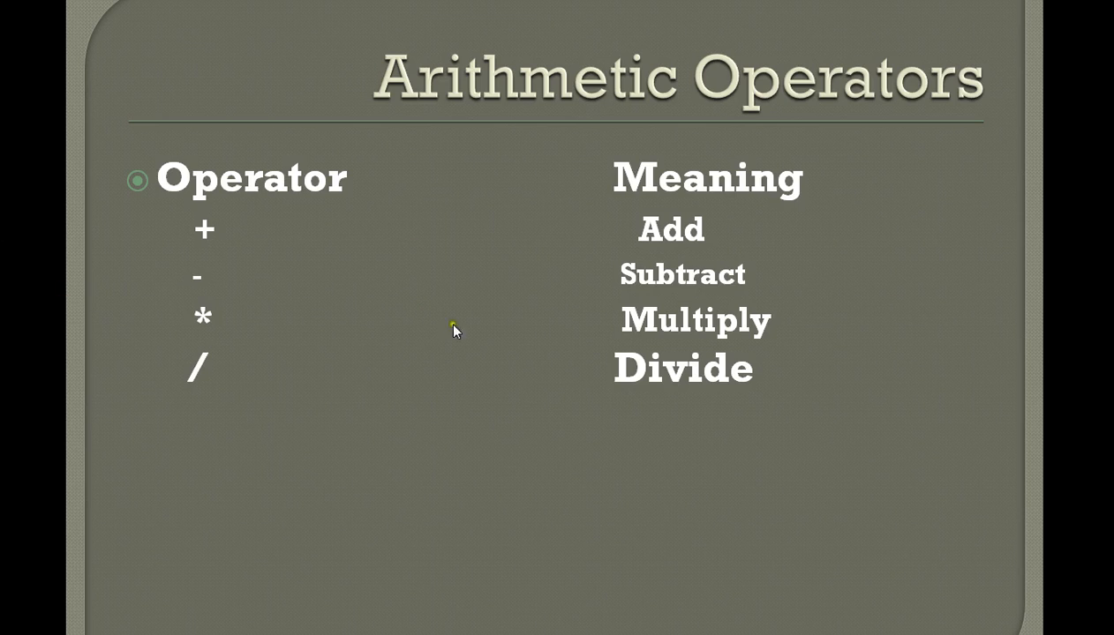
{"action": "mouse_move", "coordinate": [581, 473]}
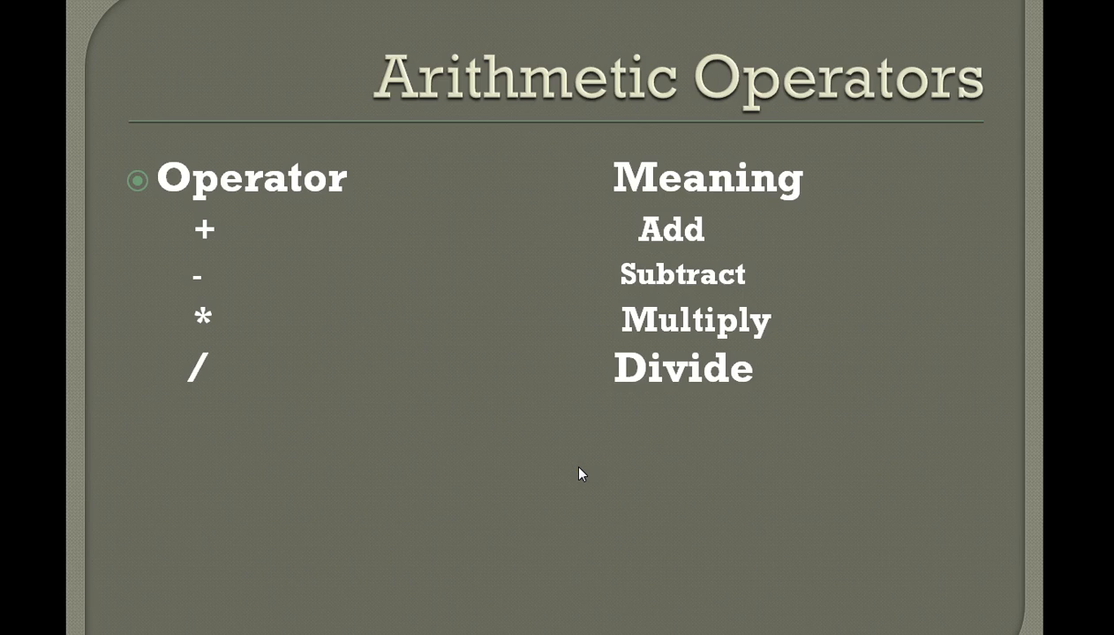
{"action": "mouse_move", "coordinate": [565, 568]}
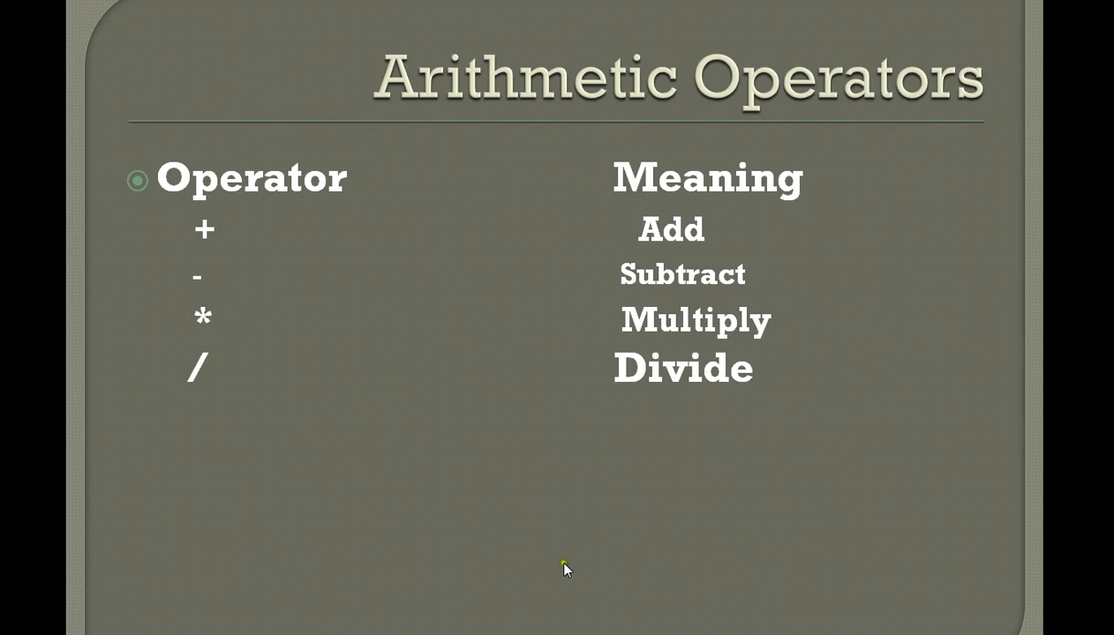
Step: Leave the slideshow and show the PGM2 REXX source in the ISPF editor
{"action": "key", "text": "Escape"}
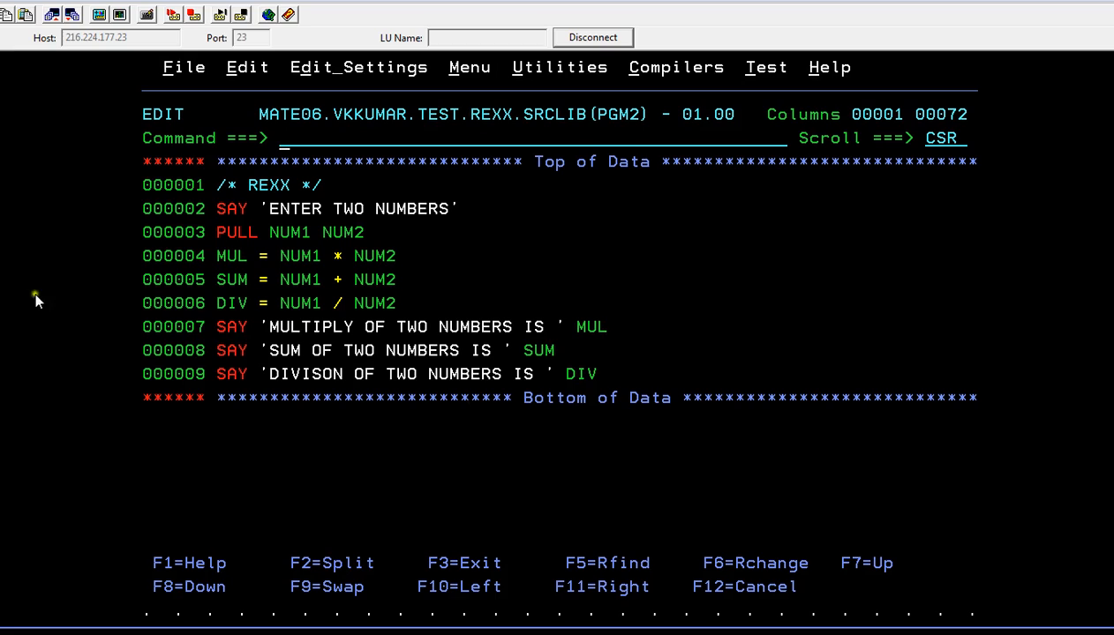
{"action": "mouse_move", "coordinate": [291, 206]}
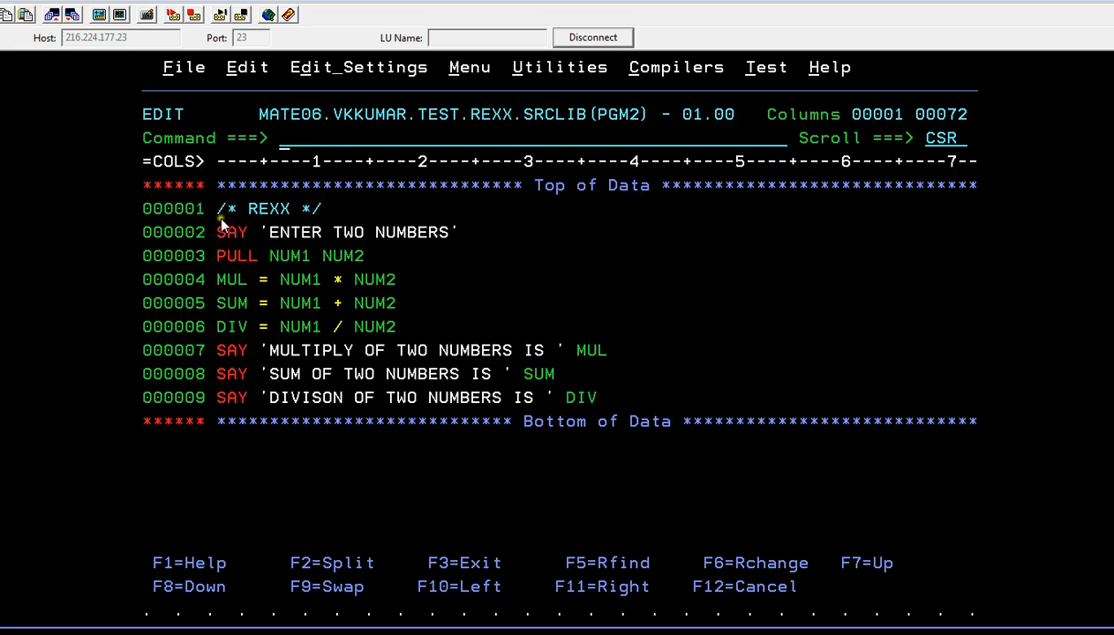
{"action": "mouse_move", "coordinate": [350, 268]}
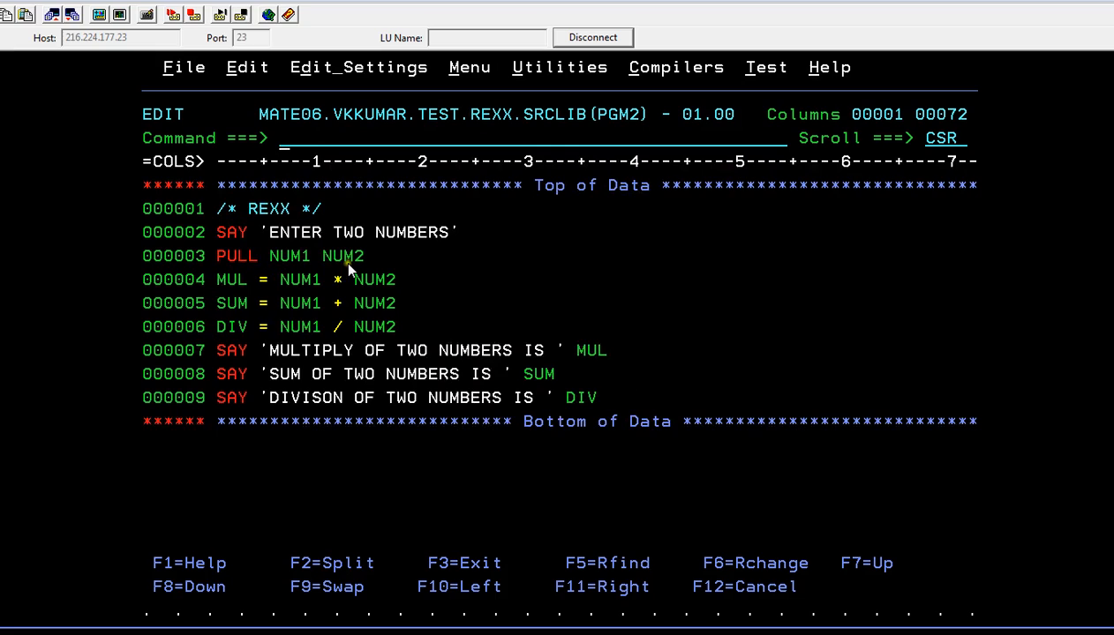
{"action": "mouse_move", "coordinate": [299, 270]}
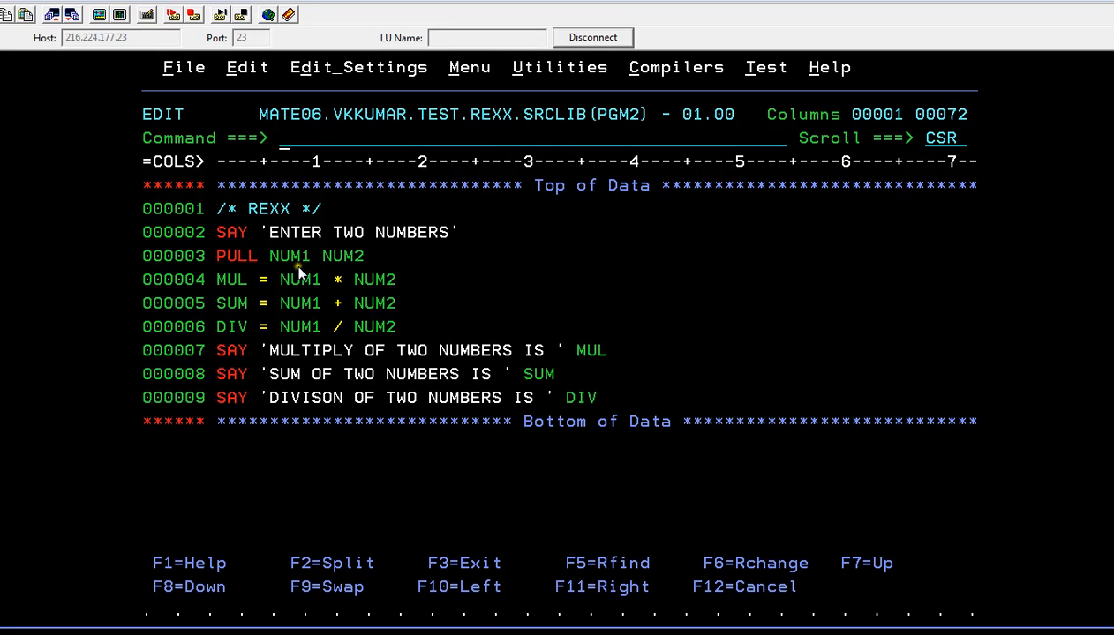
{"action": "mouse_move", "coordinate": [406, 270]}
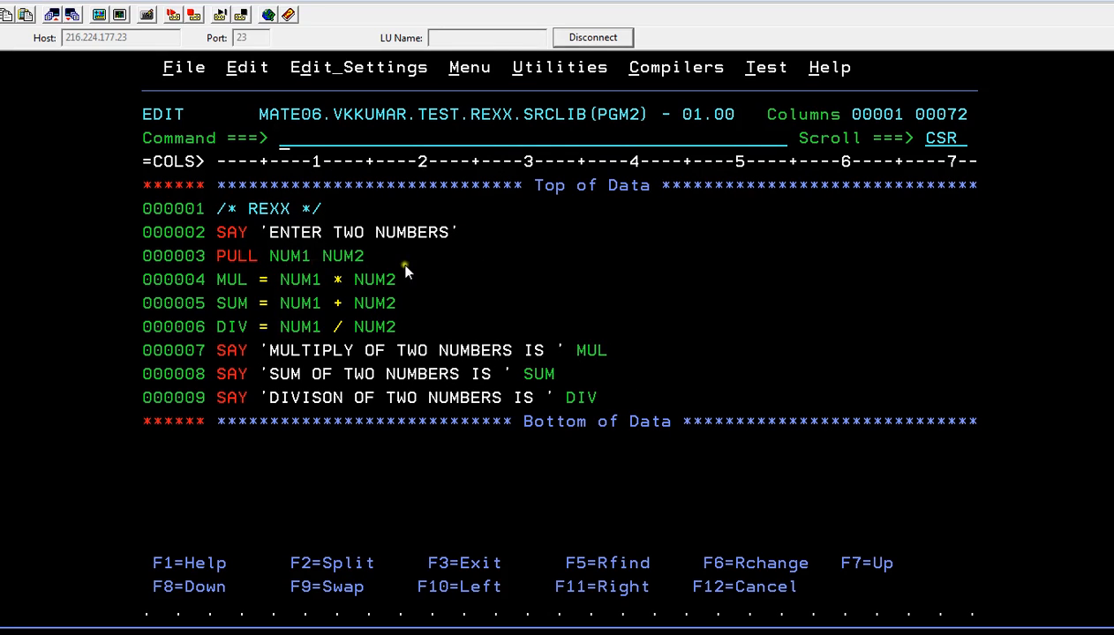
{"action": "mouse_move", "coordinate": [378, 265]}
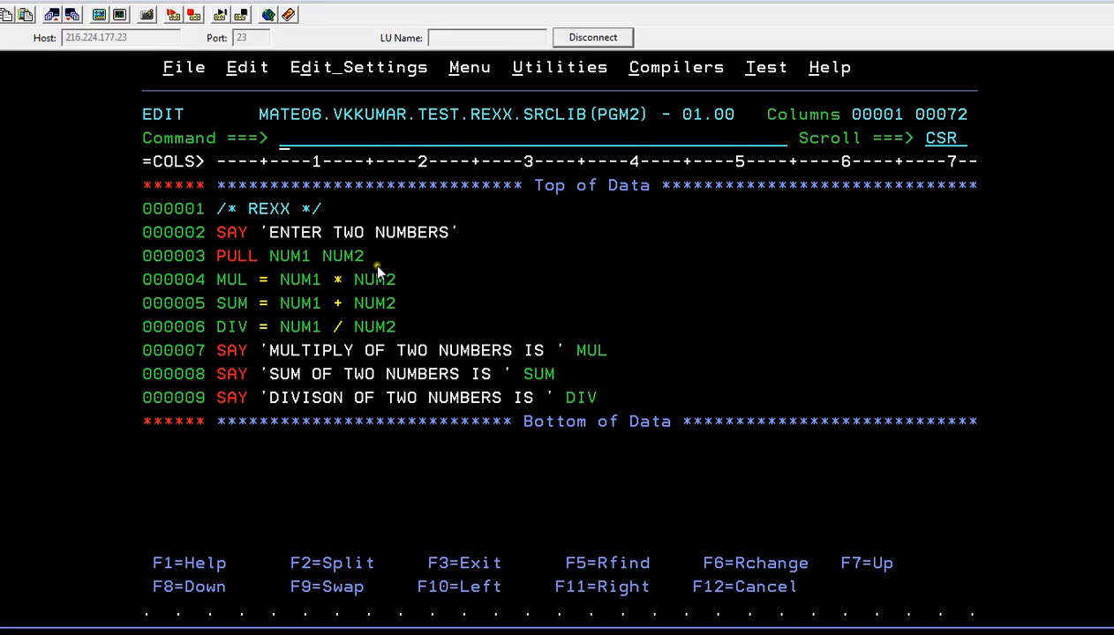
{"action": "mouse_move", "coordinate": [403, 269]}
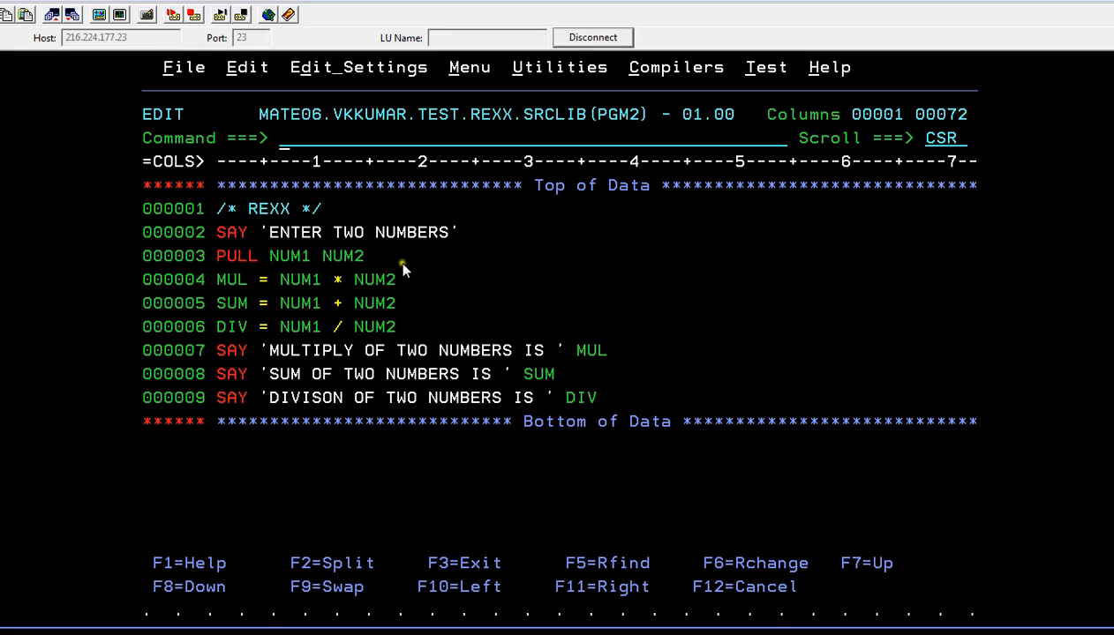
{"action": "mouse_move", "coordinate": [307, 279]}
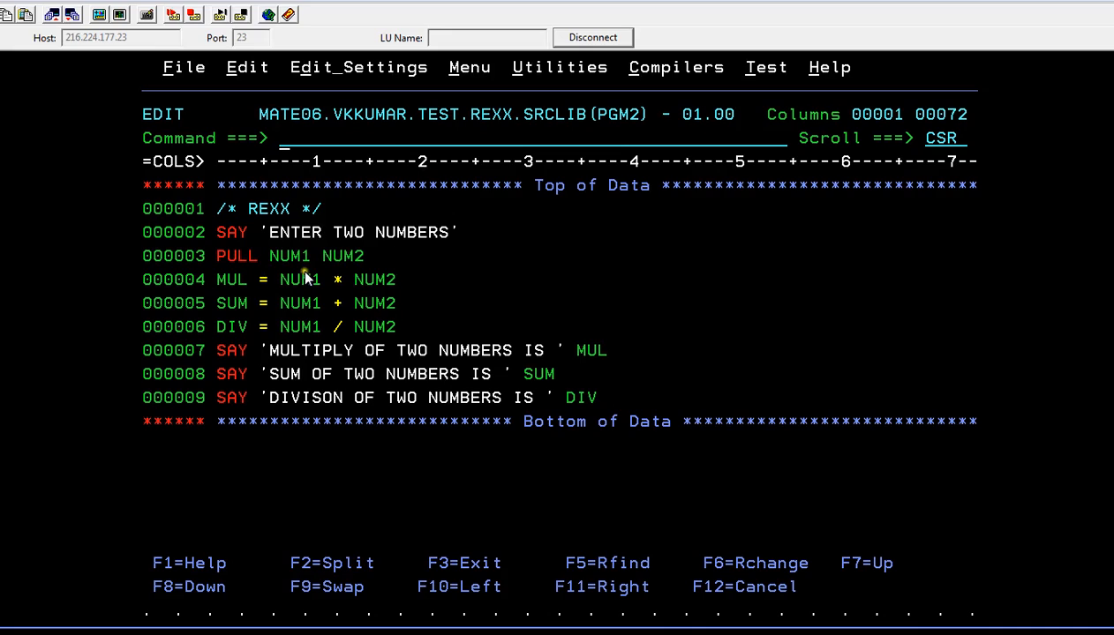
{"action": "mouse_move", "coordinate": [410, 273]}
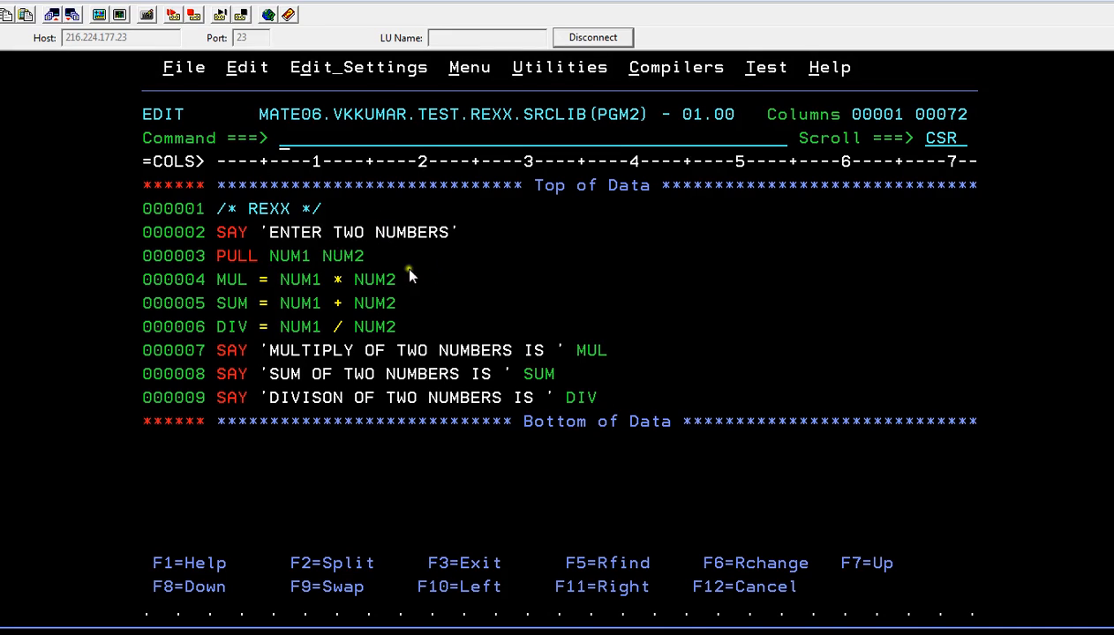
{"action": "mouse_move", "coordinate": [388, 281]}
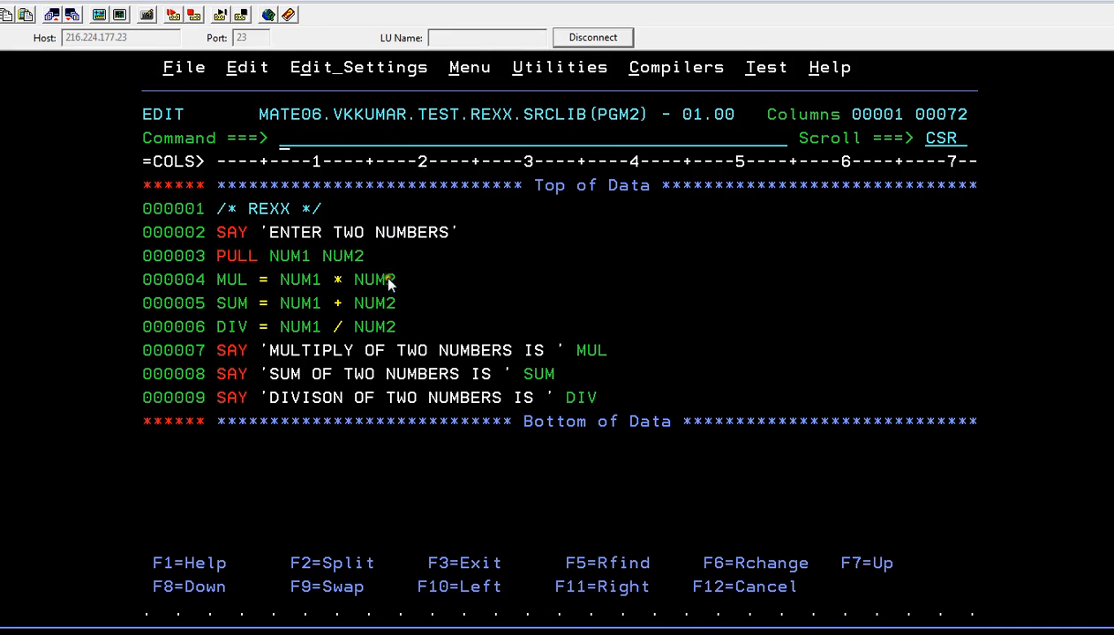
{"action": "mouse_move", "coordinate": [344, 284]}
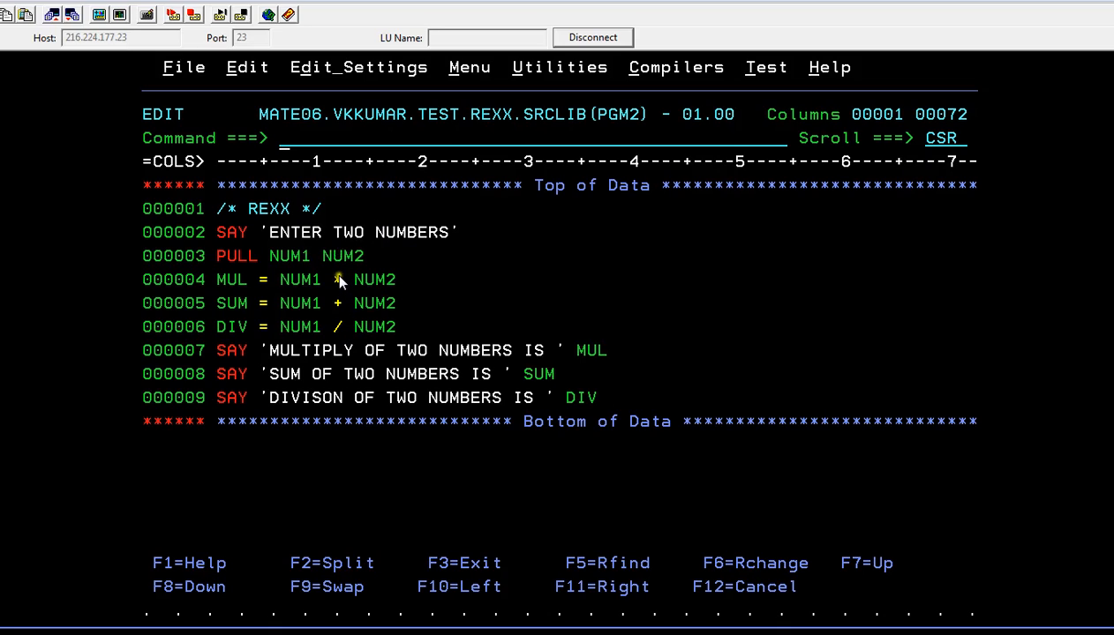
{"action": "mouse_move", "coordinate": [283, 291]}
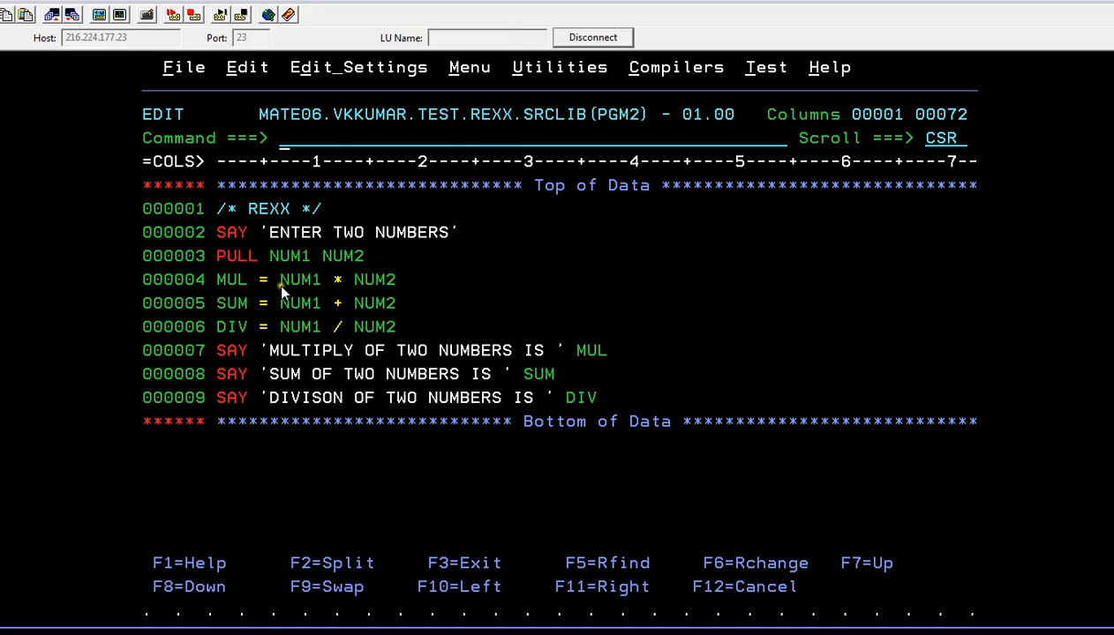
{"action": "mouse_move", "coordinate": [345, 290]}
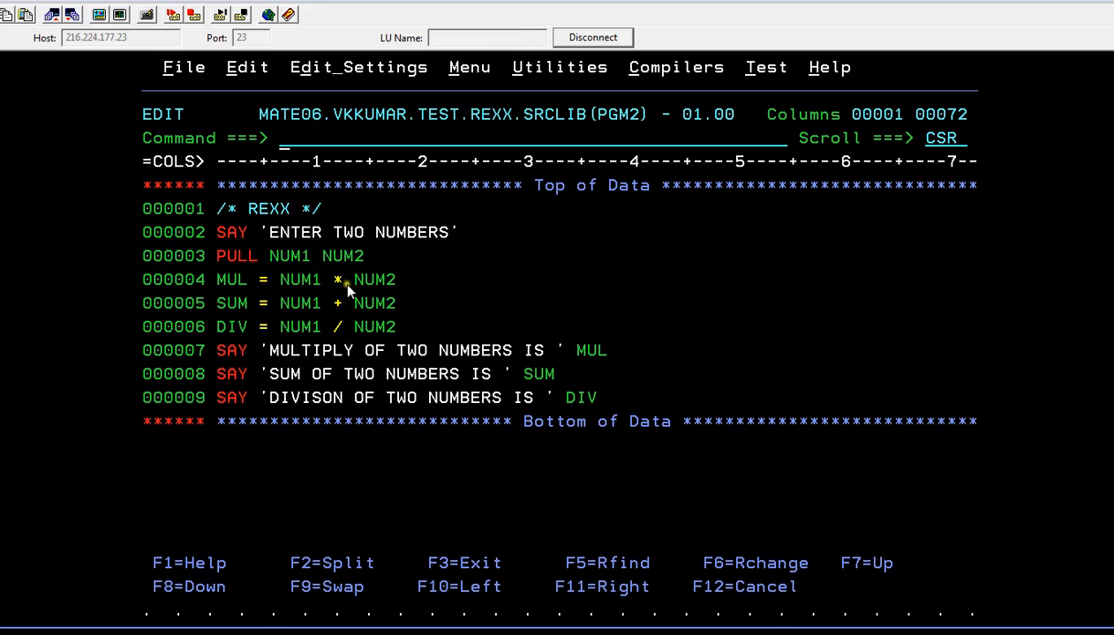
{"action": "mouse_move", "coordinate": [405, 291]}
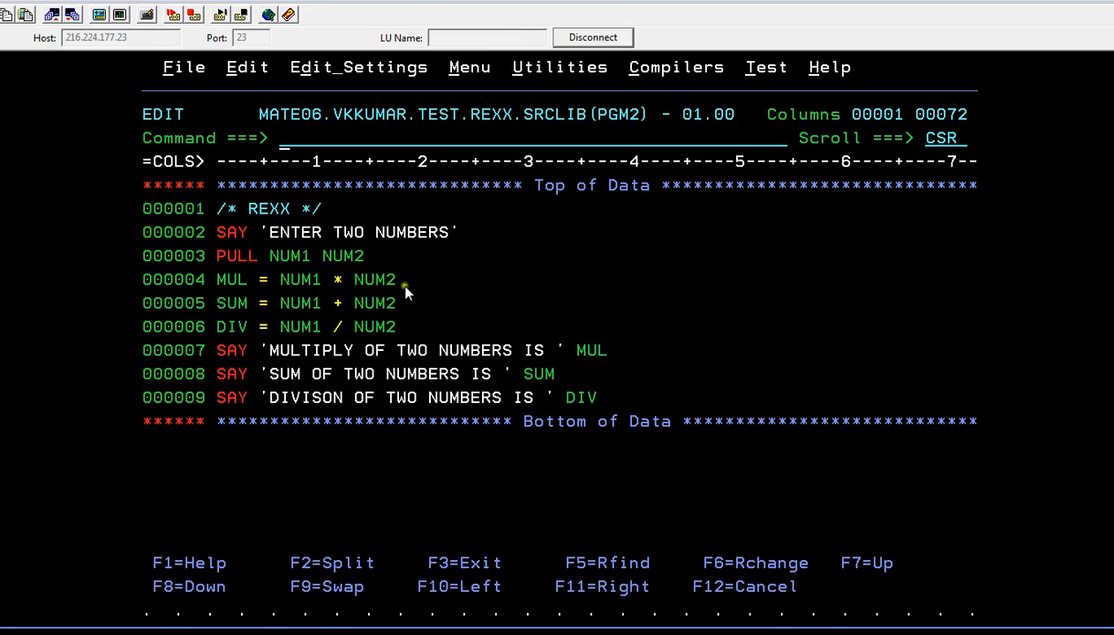
{"action": "mouse_move", "coordinate": [252, 298]}
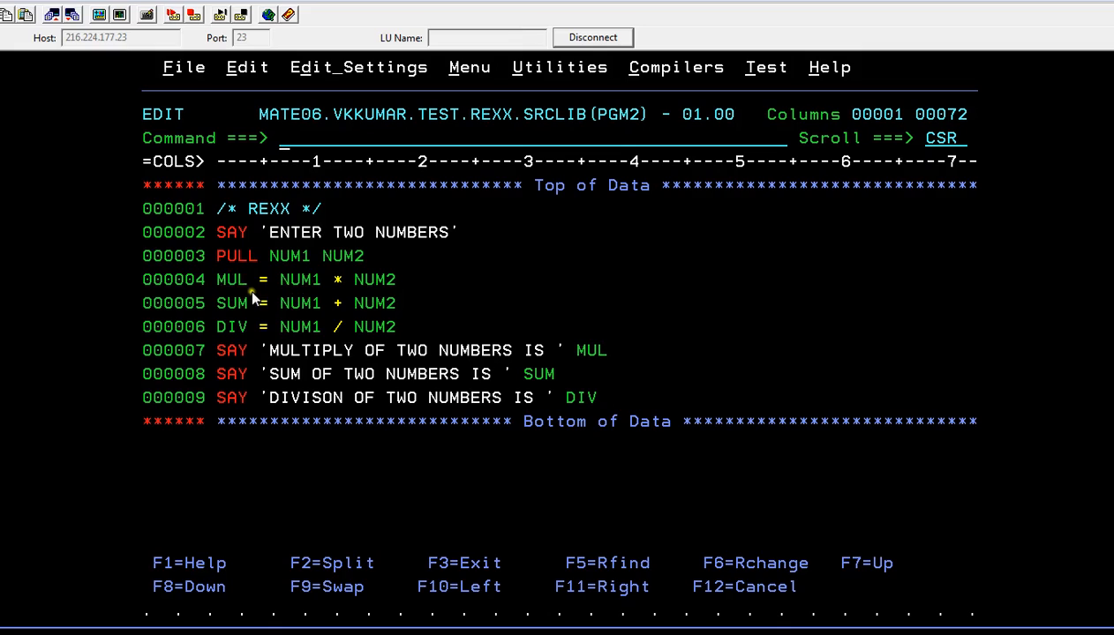
{"action": "mouse_move", "coordinate": [254, 304]}
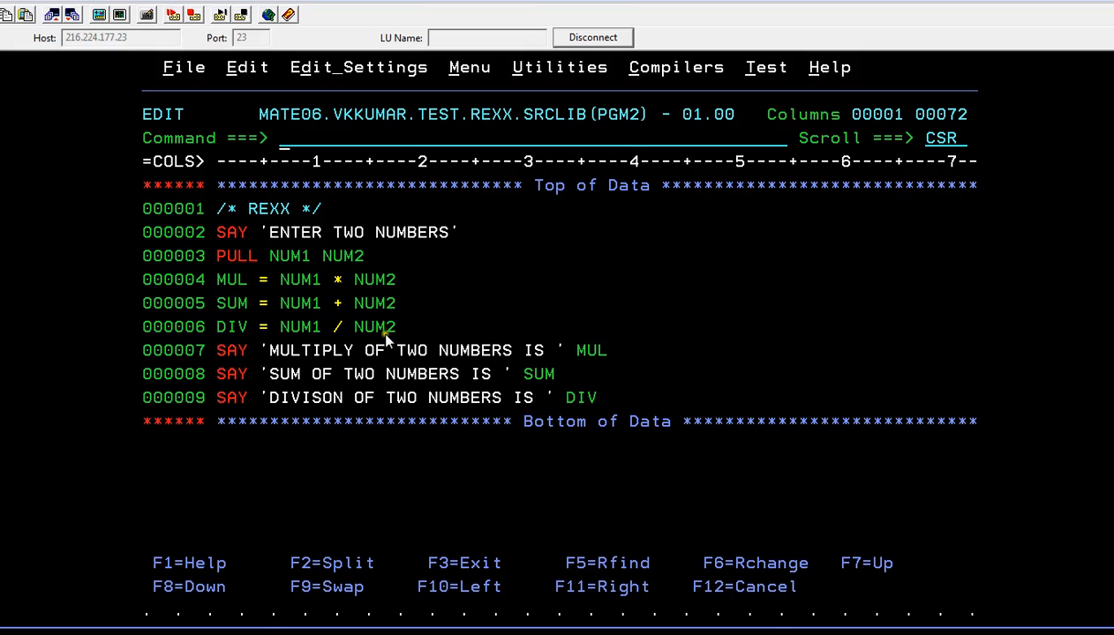
{"action": "mouse_move", "coordinate": [248, 360]}
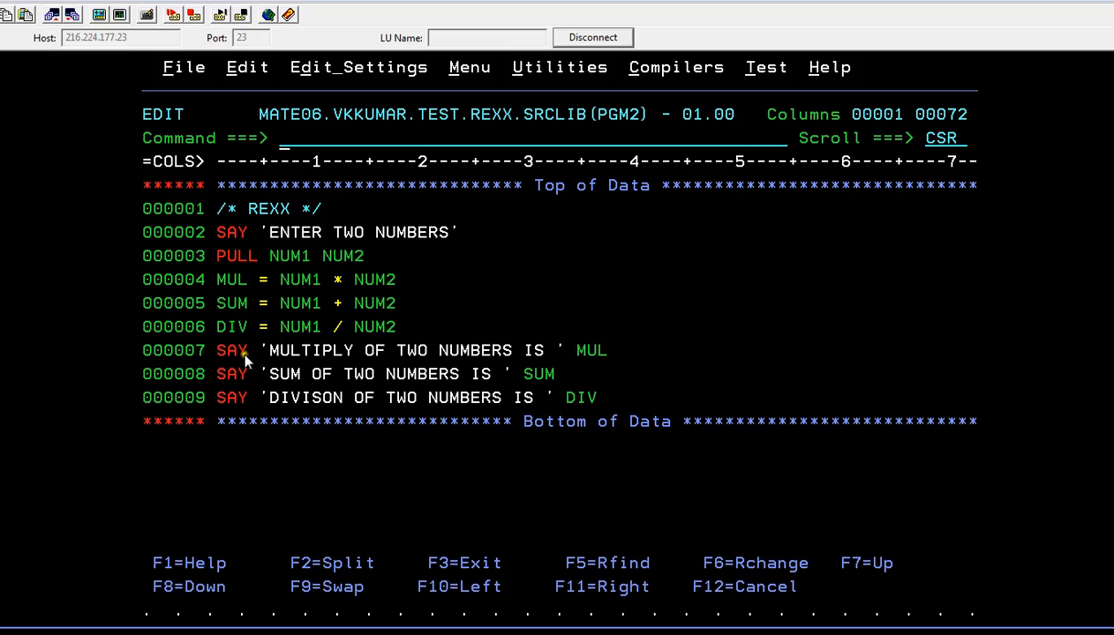
{"action": "mouse_move", "coordinate": [245, 356]}
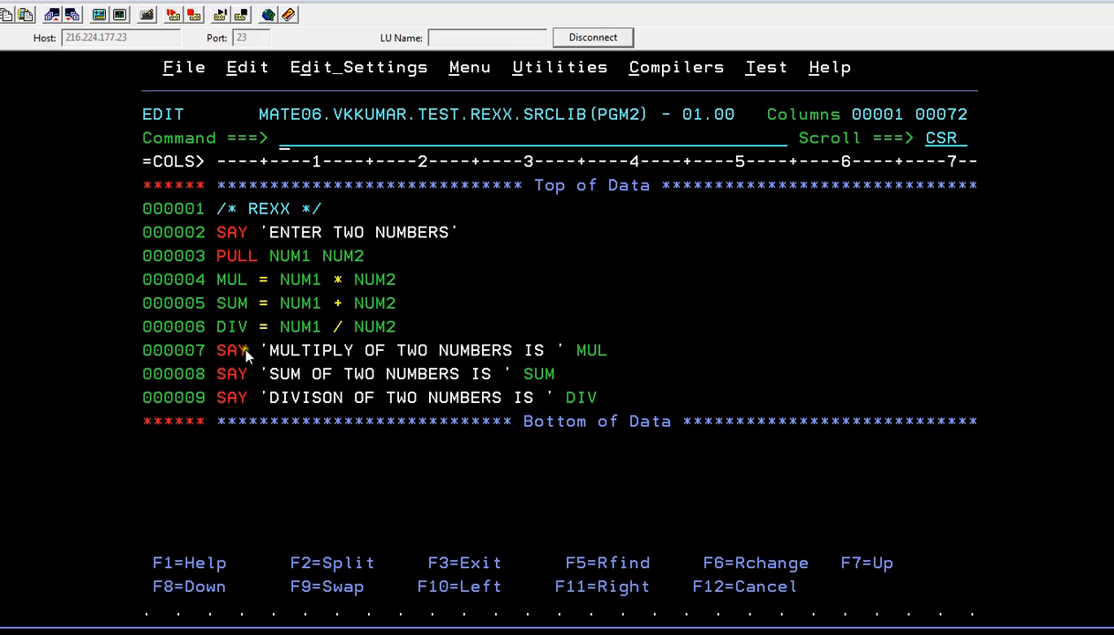
{"action": "mouse_move", "coordinate": [572, 385]}
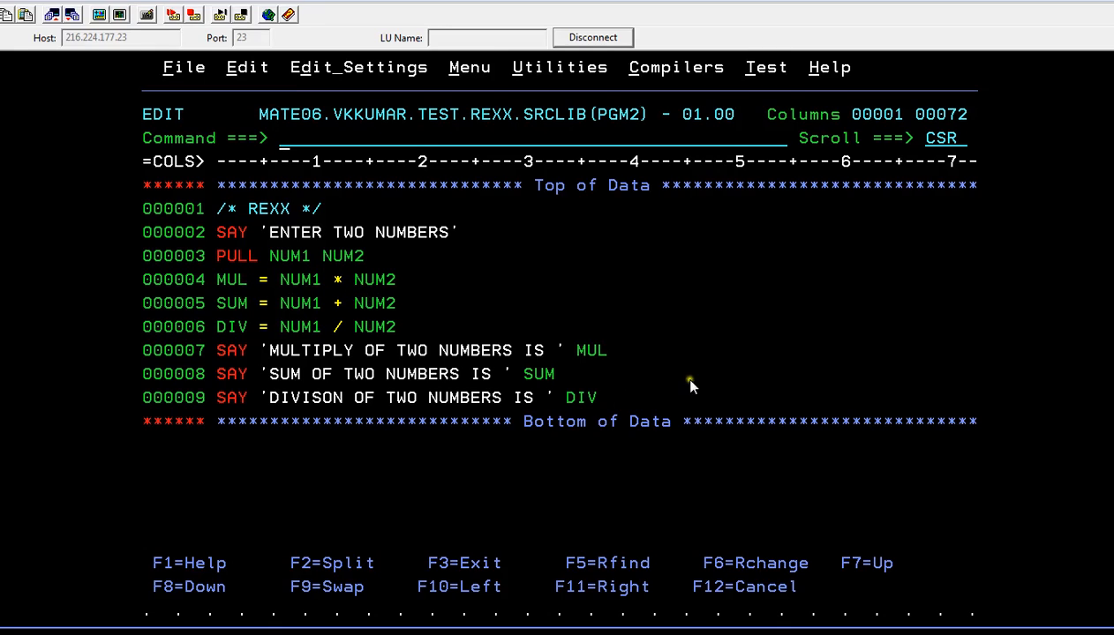
{"action": "mouse_move", "coordinate": [533, 396]}
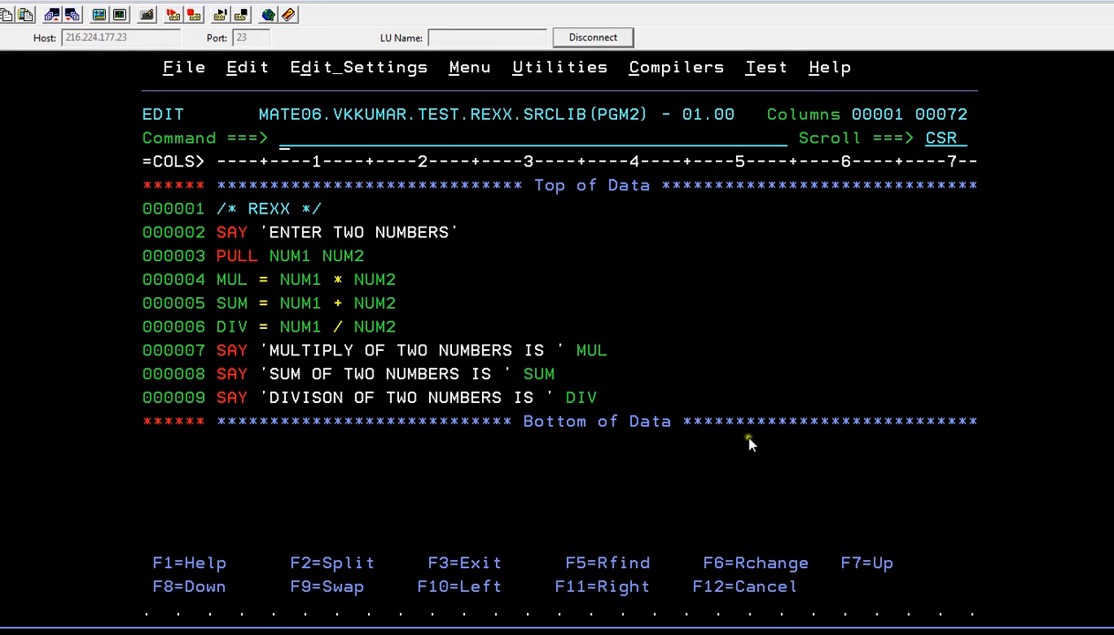
Step: Save PGM2 and run it via TSO EXEC so it prompts 'ENTER TWO NUMBERS'
{"action": "type", "text": "SAV"}
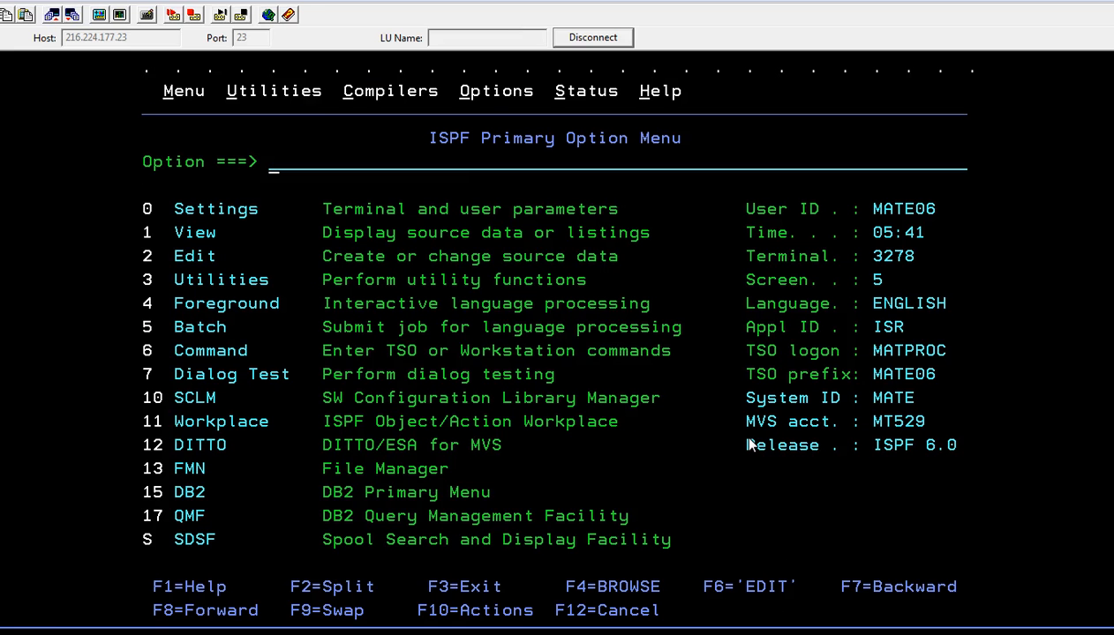
{"action": "type", "text": "RETP"}
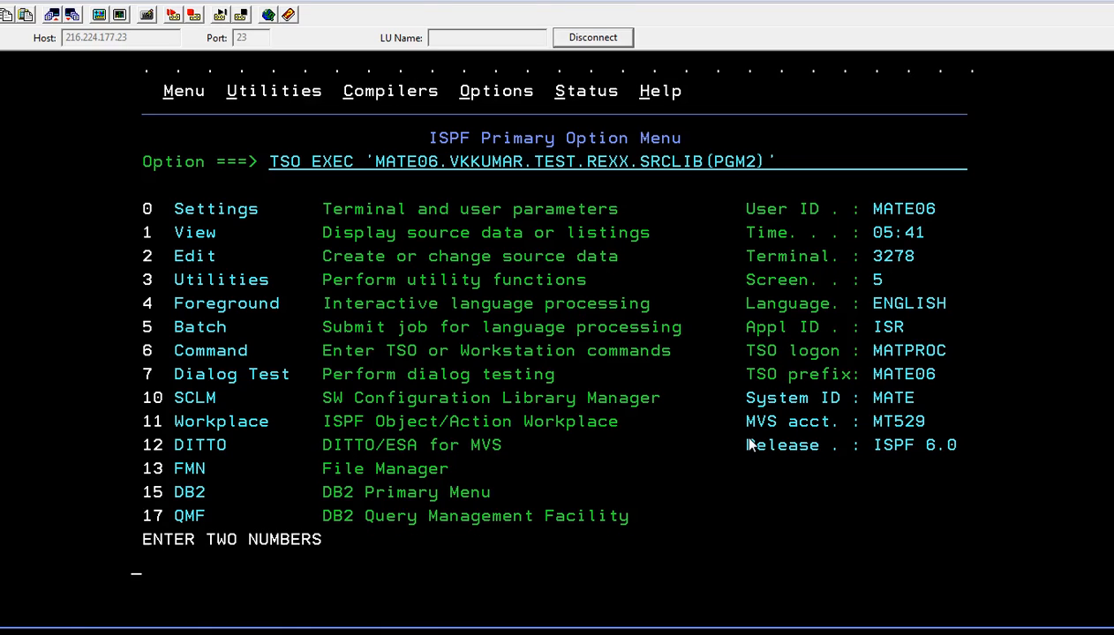
Step: Answer the prompt with 02 03, yielding sum 5 and division 0.666666667
{"action": "type", "text": "0"}
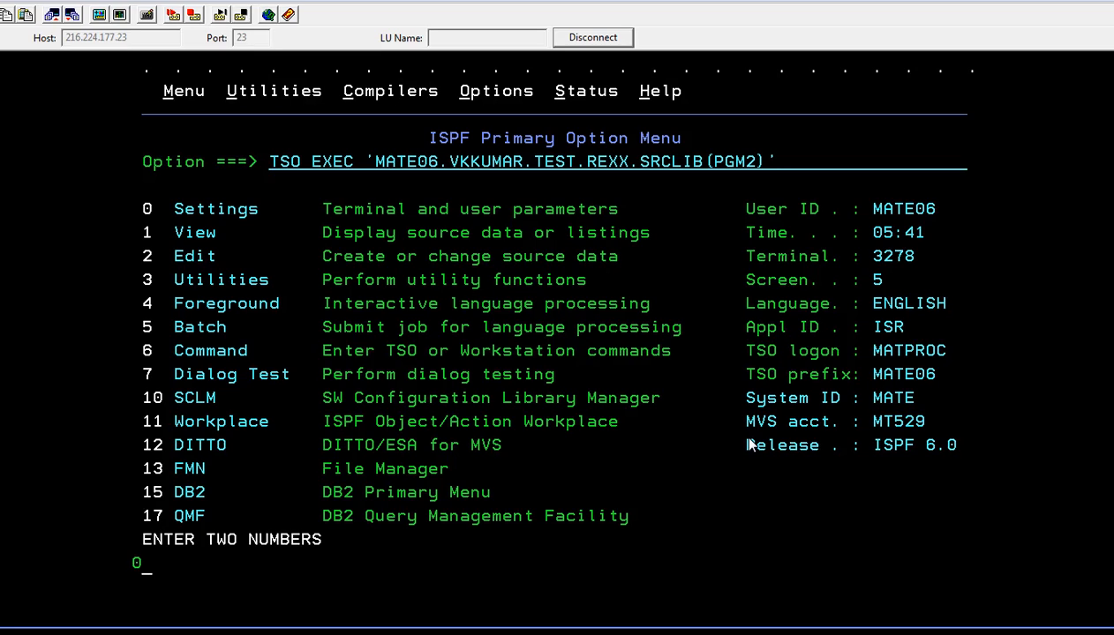
{"action": "type", "text": "2"}
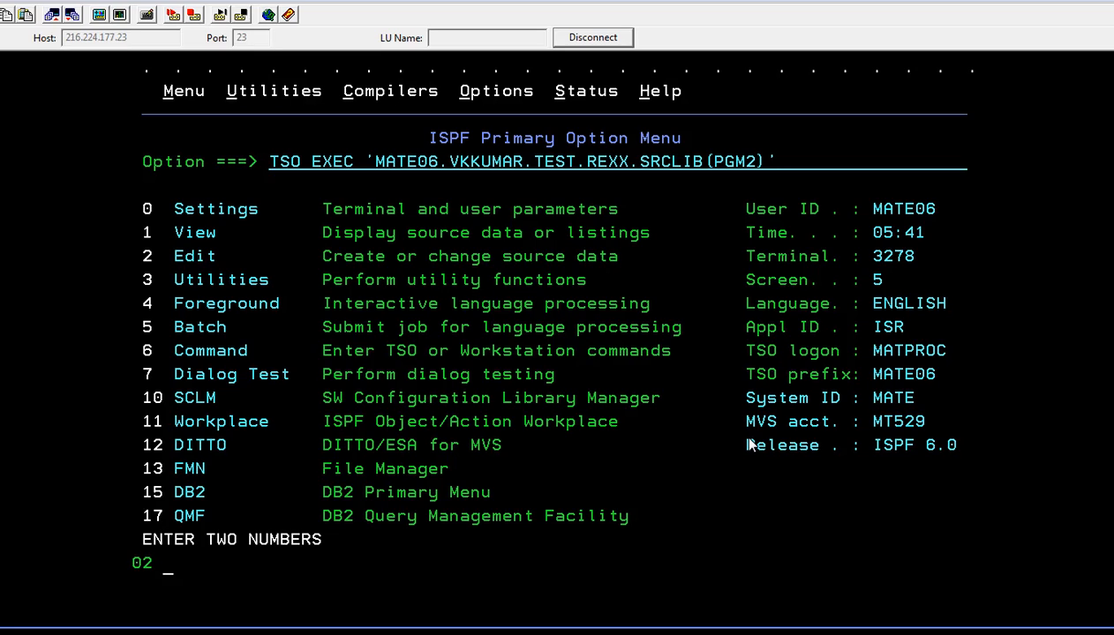
{"action": "type", "text": "03"}
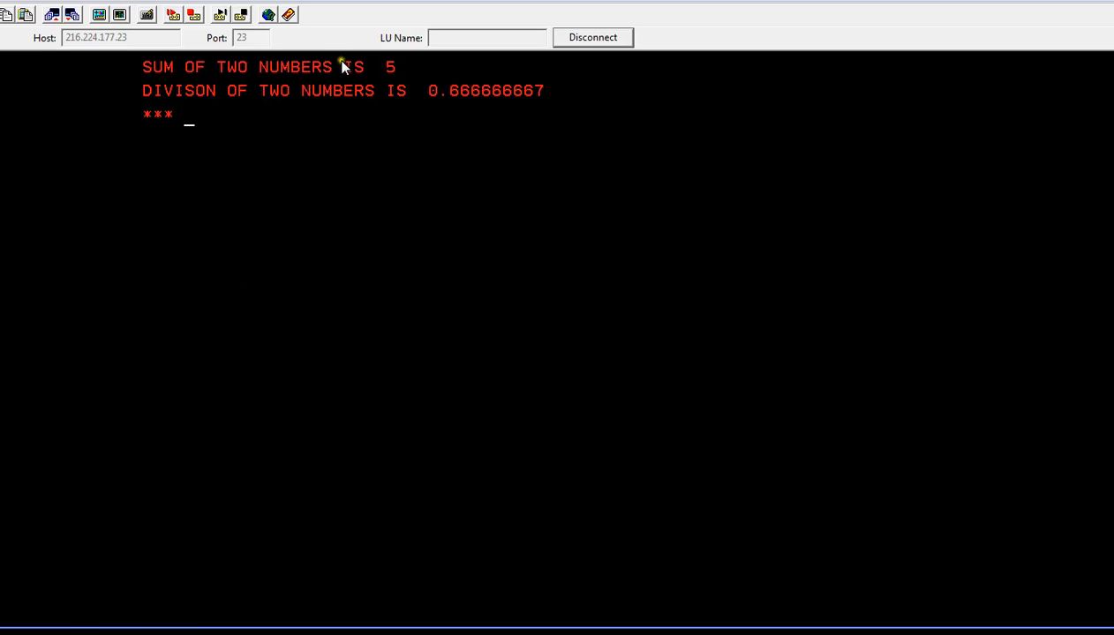
{"action": "mouse_move", "coordinate": [296, 125]}
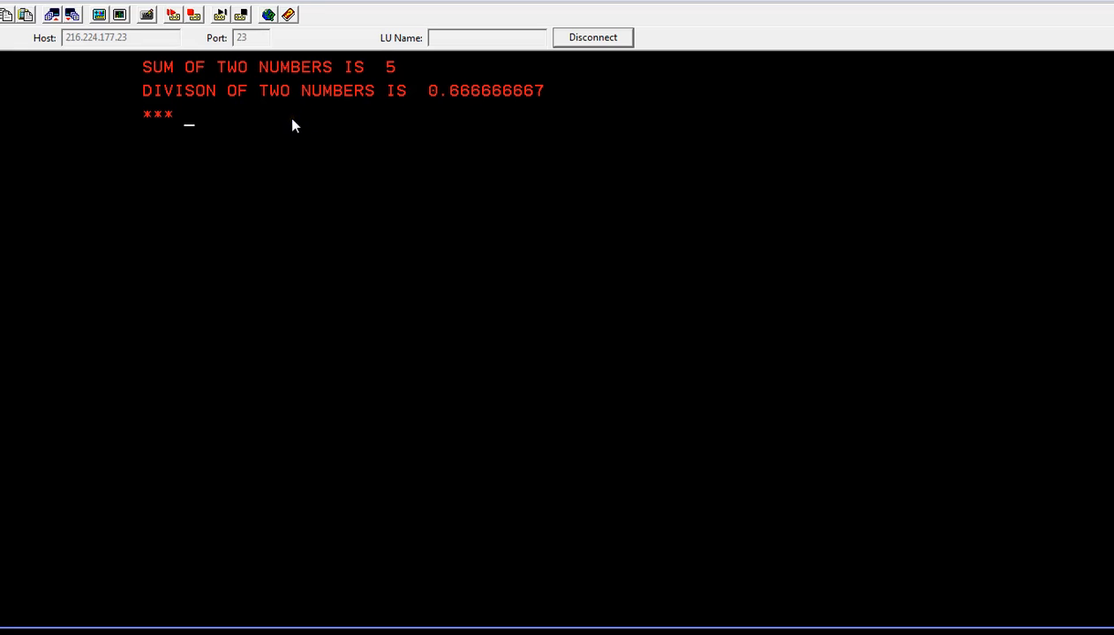
{"action": "mouse_move", "coordinate": [509, 117]}
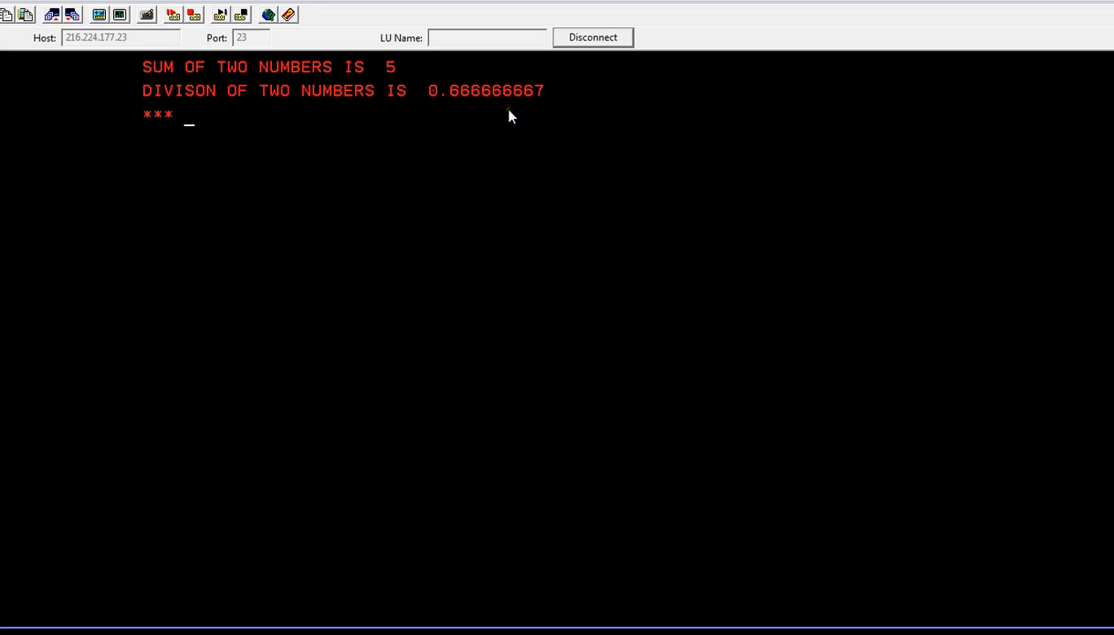